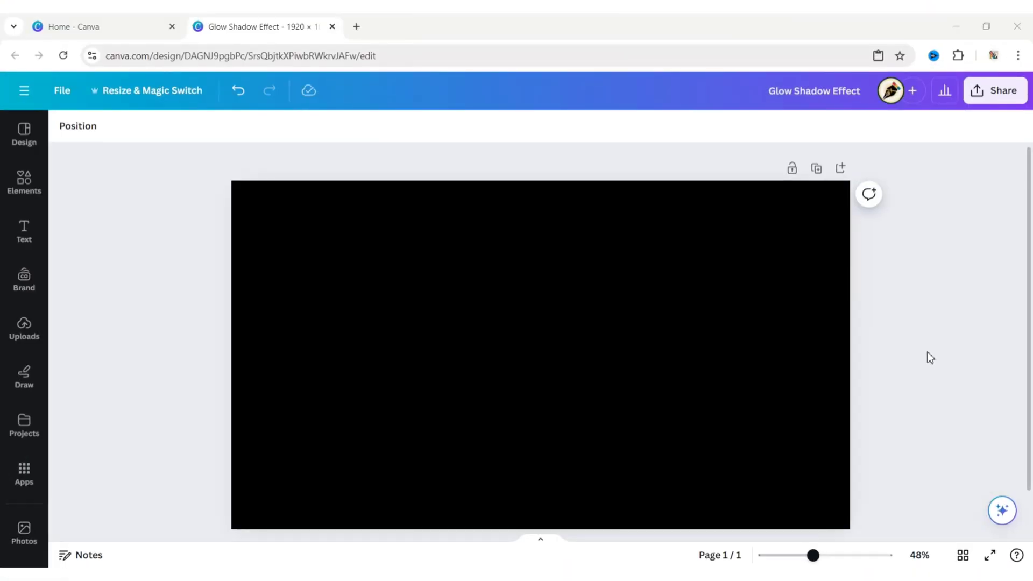
Add a heading reading 'glowing' and switch it to all capital letters.
{"action": "left_click", "coordinate": [23, 230]}
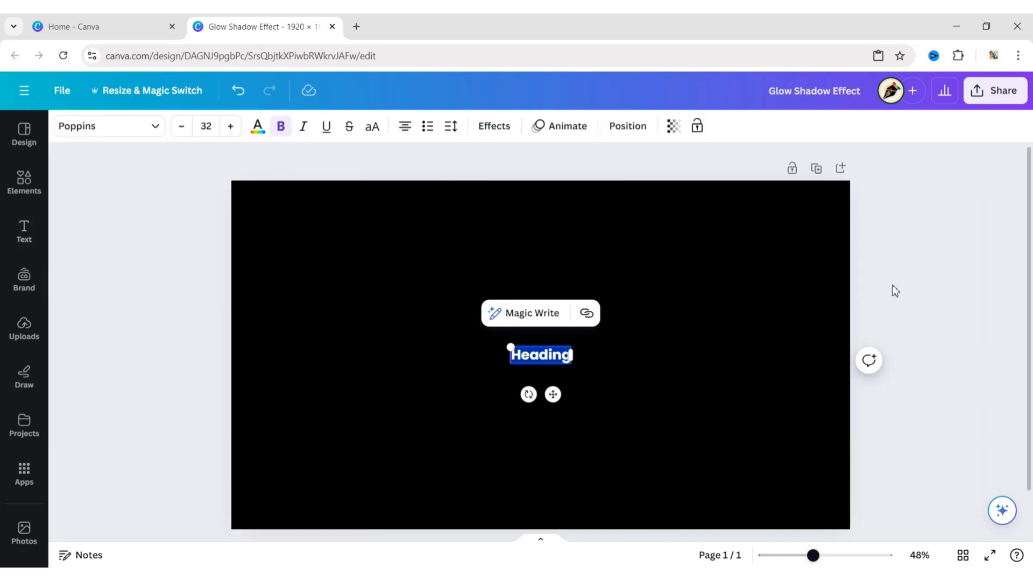
{"action": "type", "text": "glowing"}
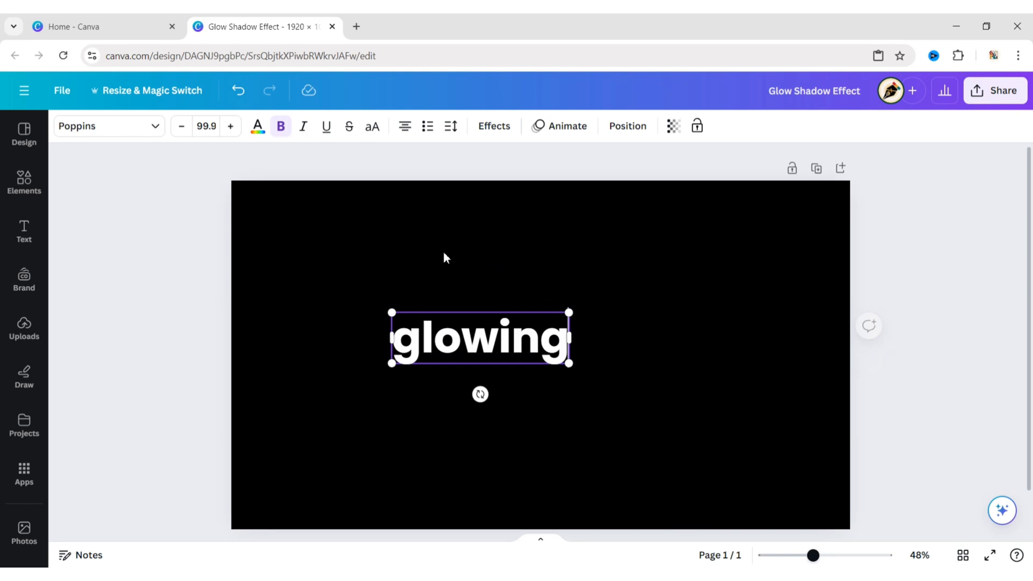
{"action": "left_click", "coordinate": [371, 126]}
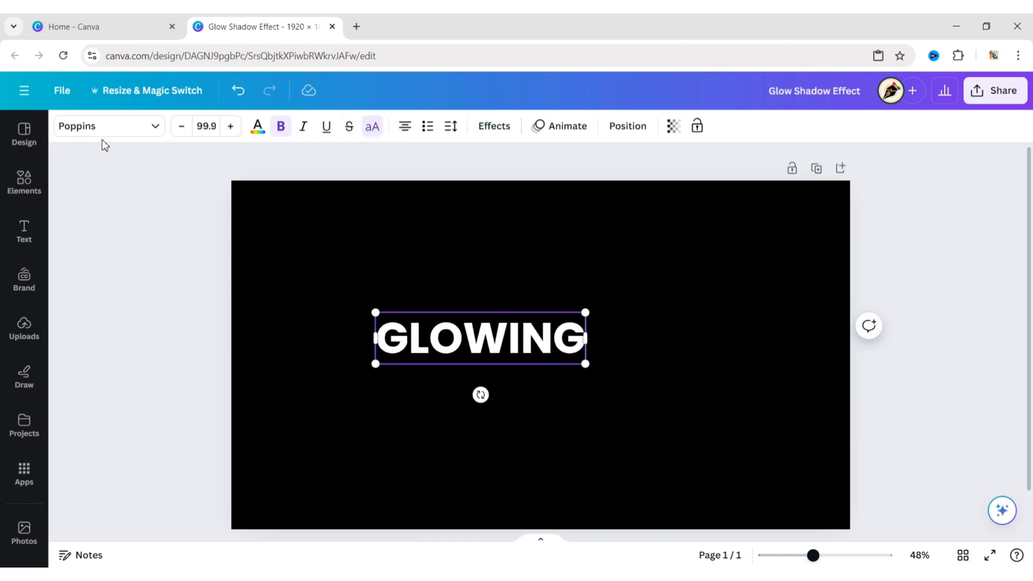
Set the GLOWING heading in TT Bluescreens Bold.
{"action": "left_click", "coordinate": [99, 126]}
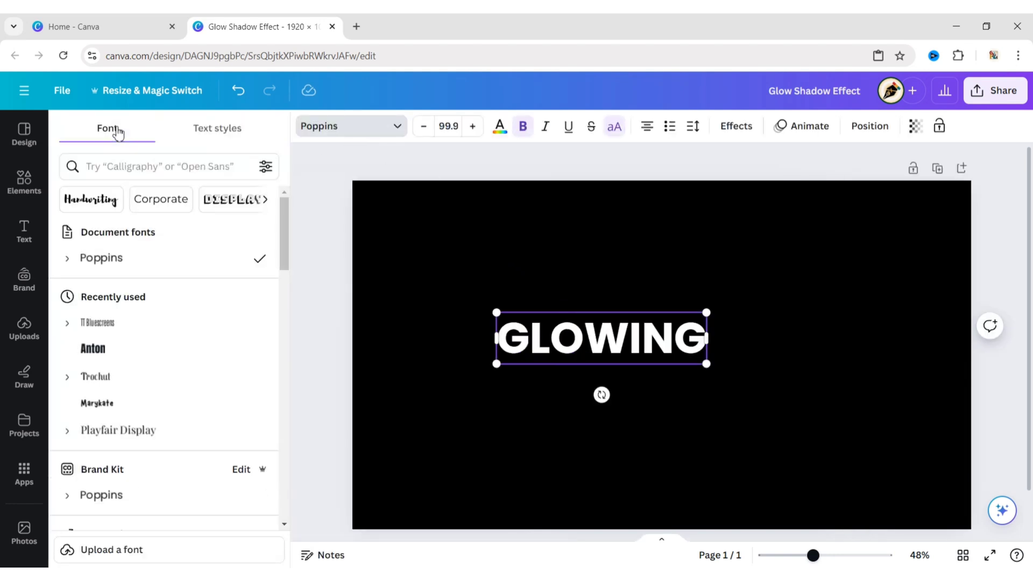
{"action": "left_click", "coordinate": [66, 322]}
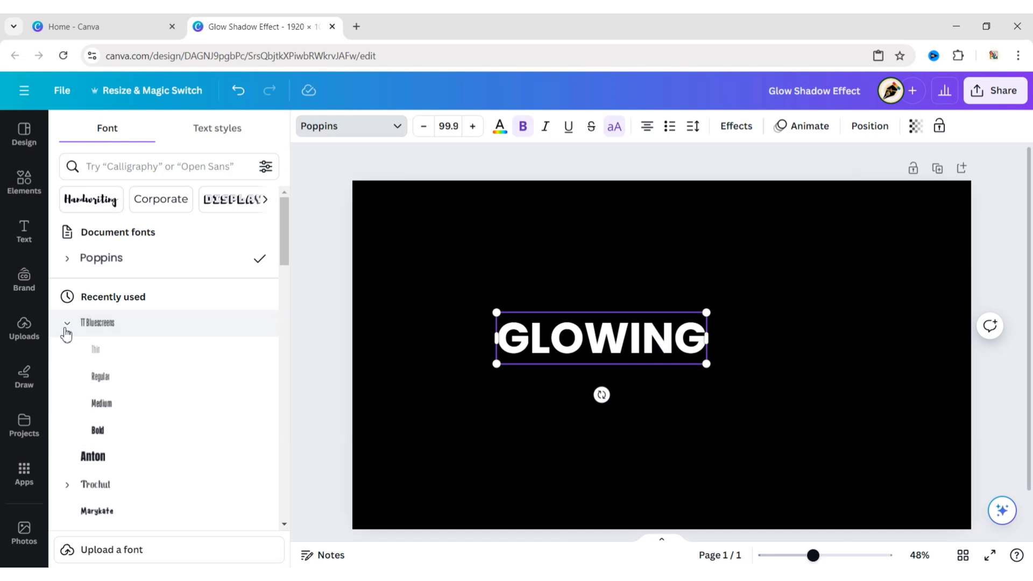
{"action": "left_click", "coordinate": [97, 430]}
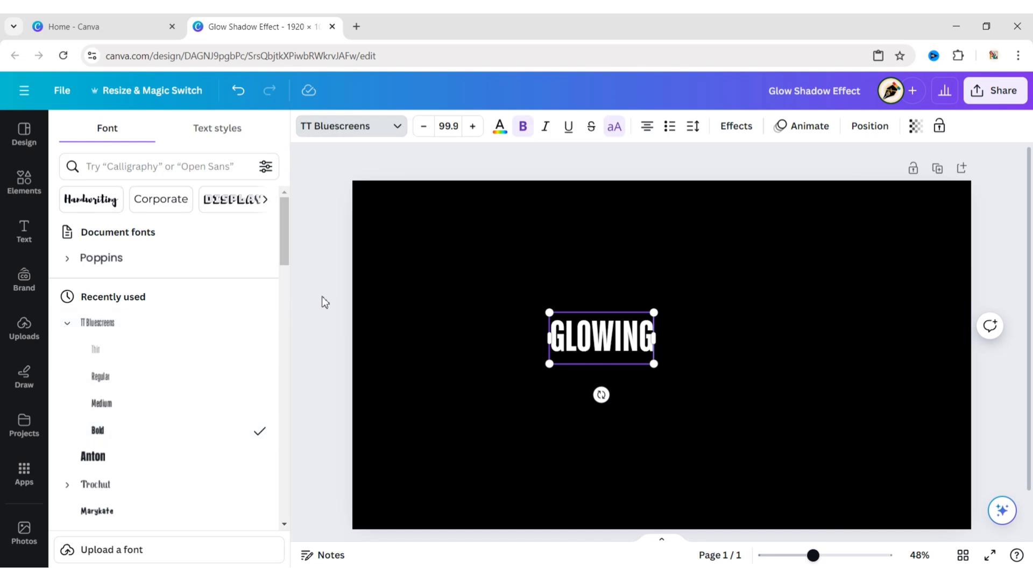
Enlarge the heading and centre it on the black page.
{"action": "left_click_drag", "start_coordinate": [655, 363], "coordinate": [663, 430]}
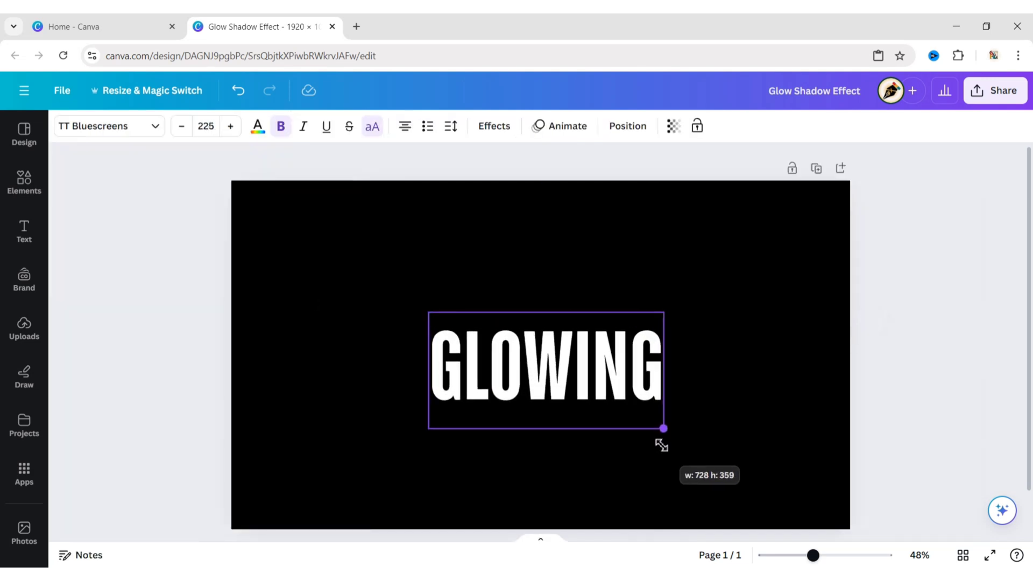
{"action": "left_click_drag", "start_coordinate": [664, 428], "coordinate": [671, 432]}
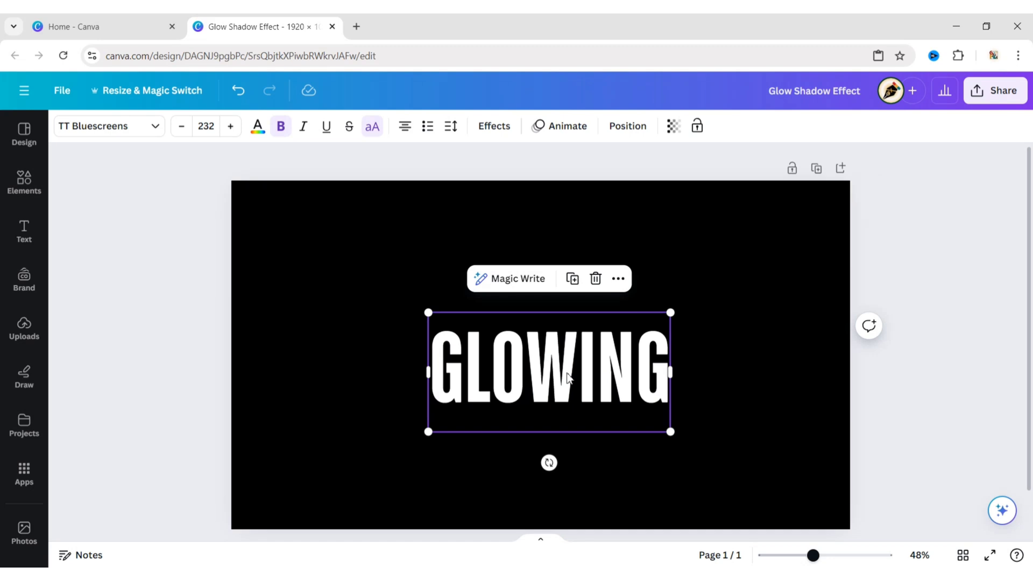
{"action": "left_click_drag", "start_coordinate": [549, 373], "coordinate": [540, 281]}
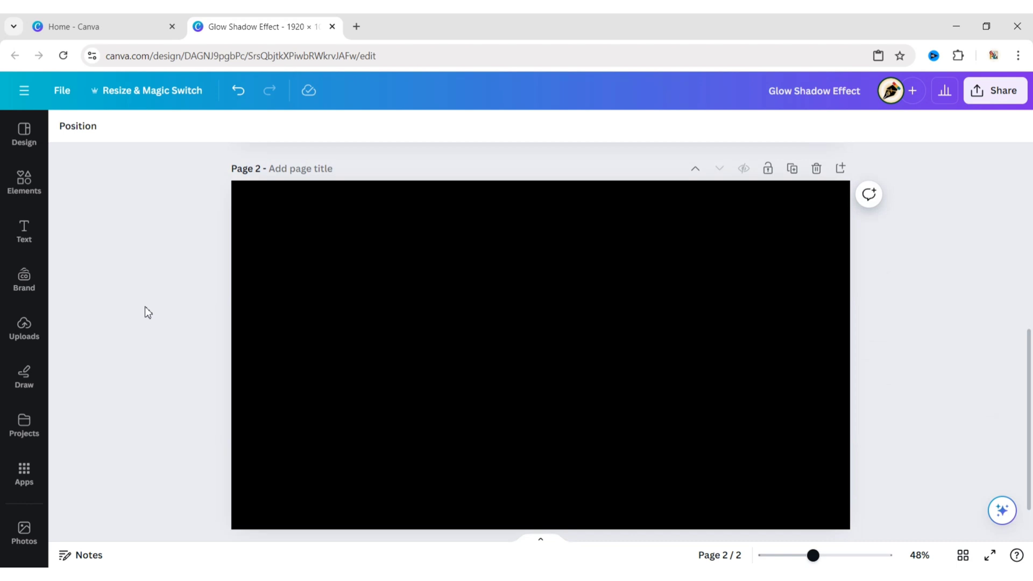
Search the Canva apps for 'typecraft'.
{"action": "left_click", "coordinate": [23, 471]}
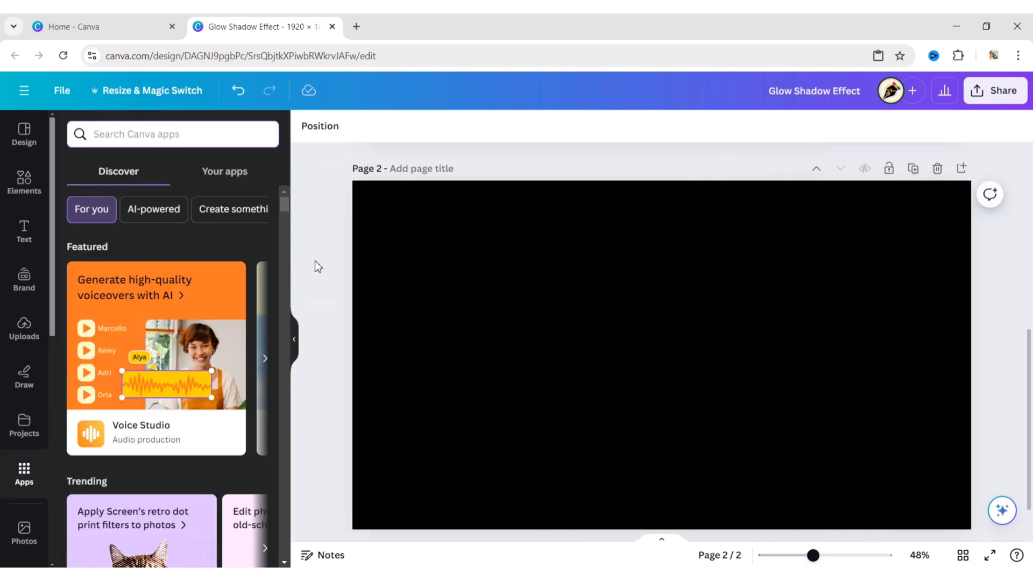
{"action": "type", "text": "typecraft"}
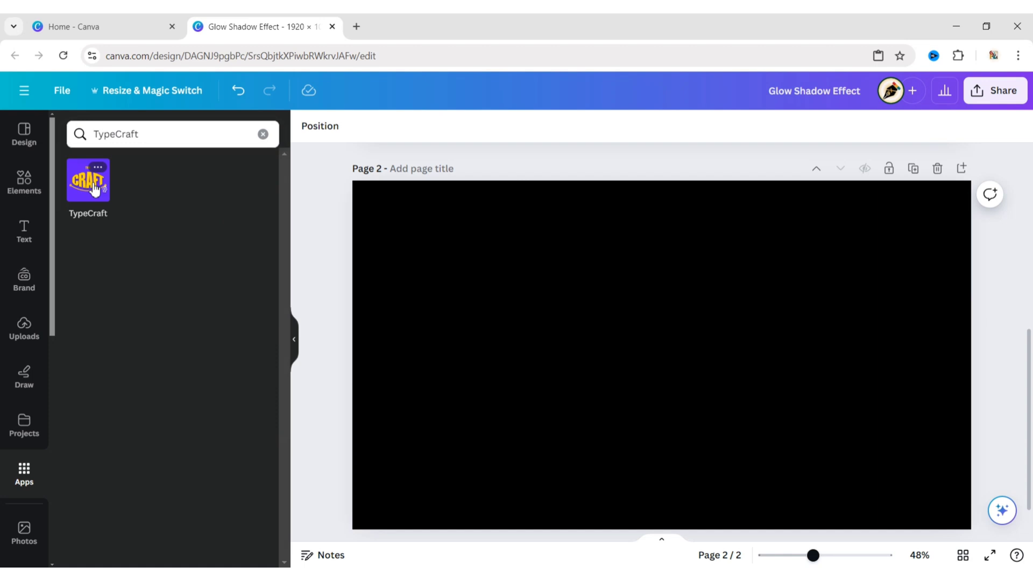
In TypeCraft, set the text to GLOWING in the Anton Regular 123 font.
{"action": "left_click", "coordinate": [87, 180]}
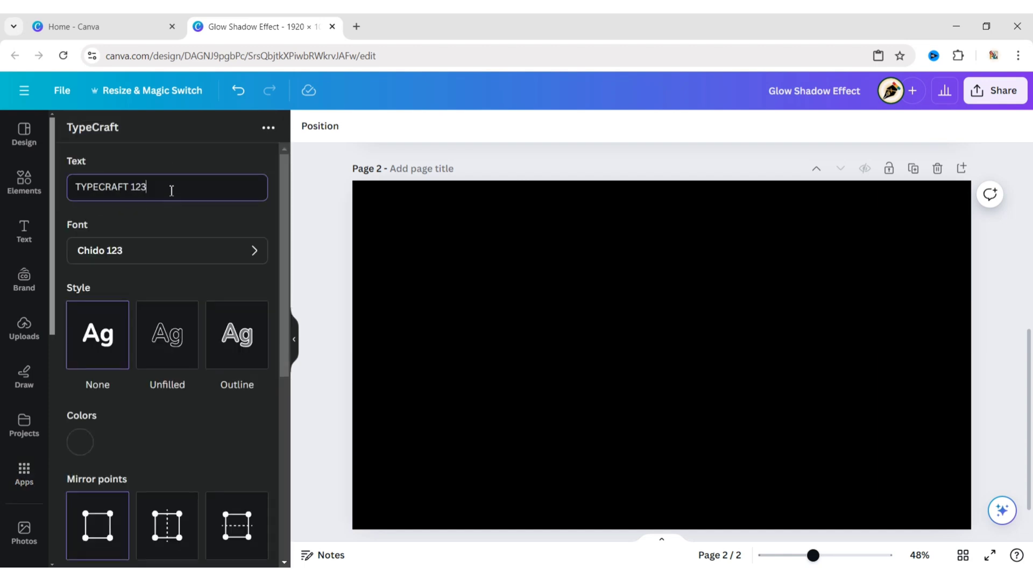
{"action": "type", "text": "GLOWIN"}
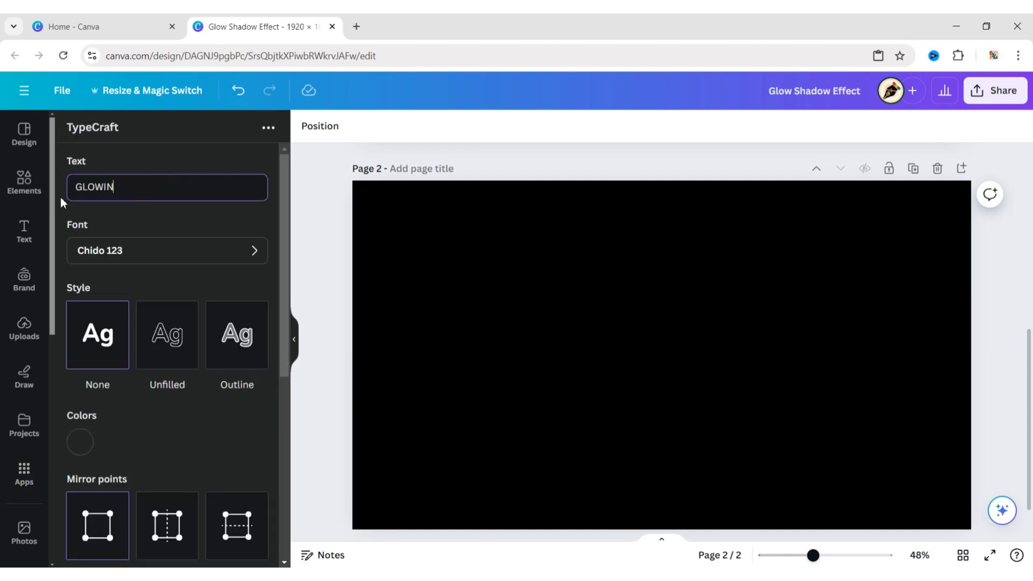
{"action": "type", "text": "G"}
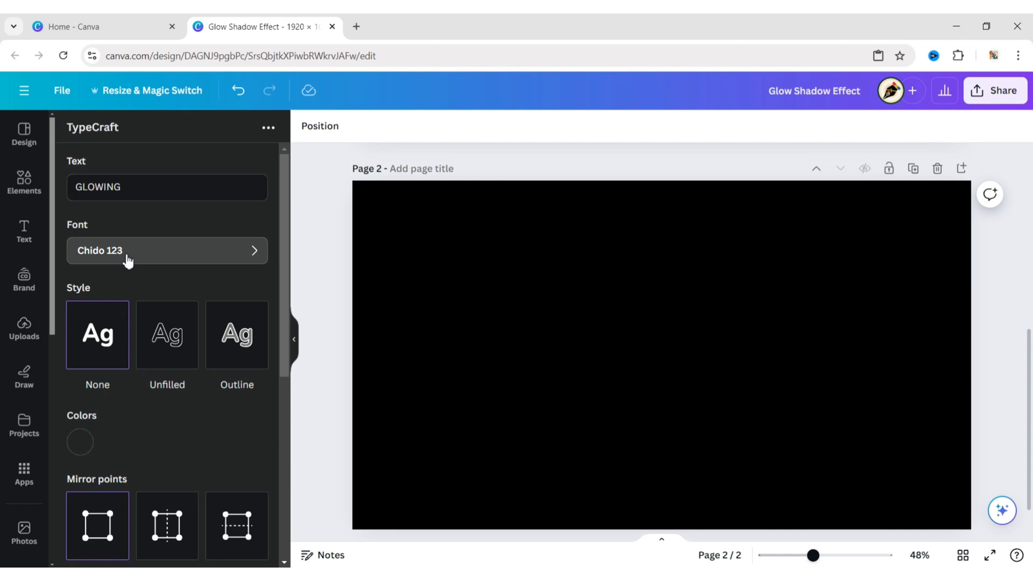
{"action": "left_click", "coordinate": [164, 251]}
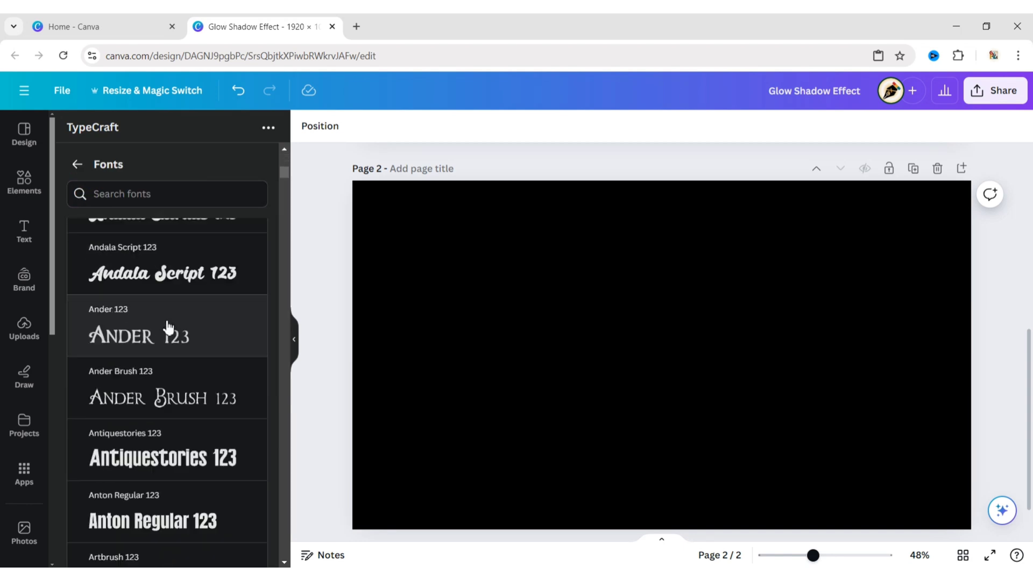
{"action": "left_click", "coordinate": [151, 318]}
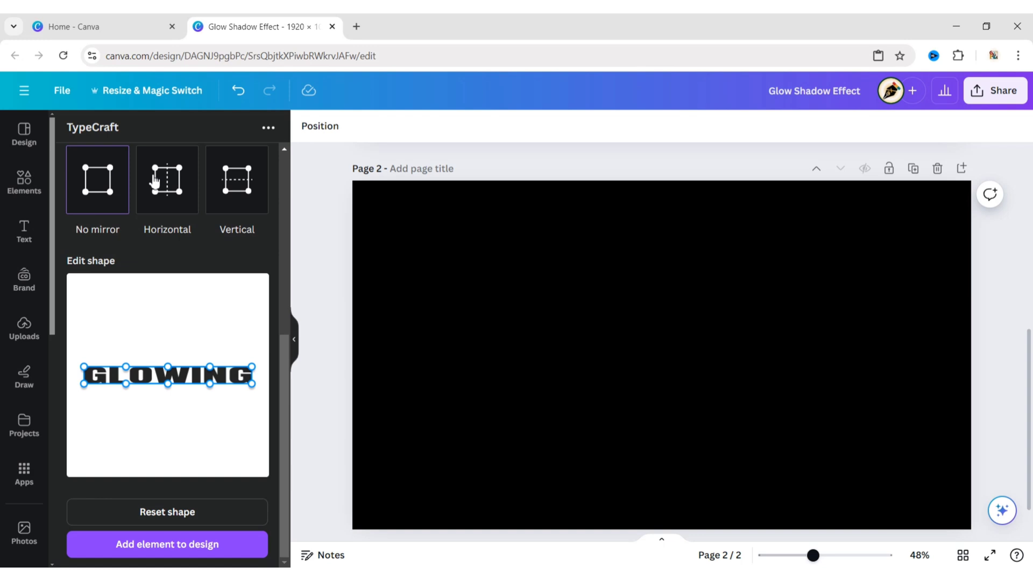
Warp GLOWING with horizontal mirror so the letters fan out wider at the top.
{"action": "left_click", "coordinate": [167, 179]}
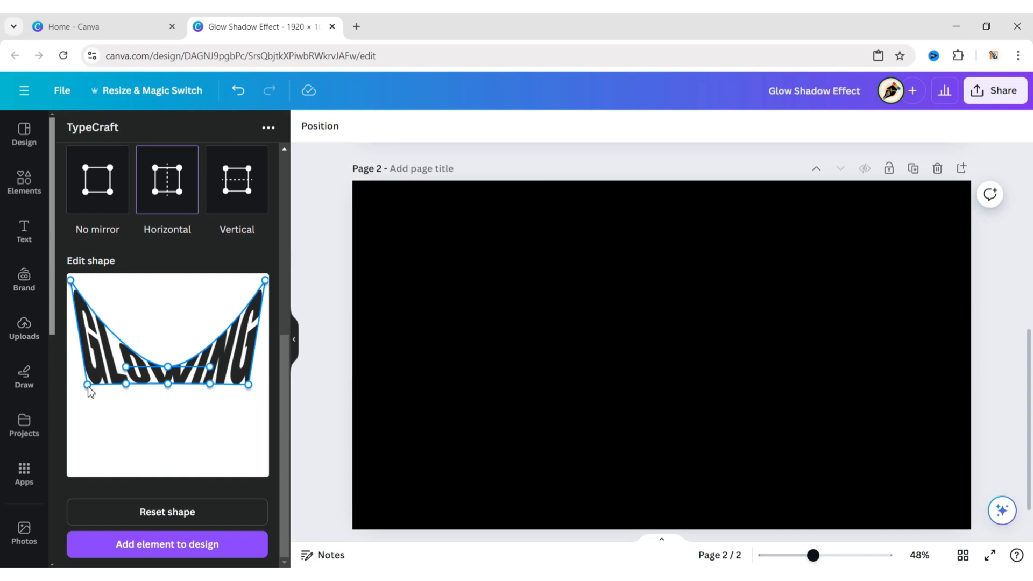
{"action": "left_click_drag", "start_coordinate": [89, 385], "coordinate": [112, 395]}
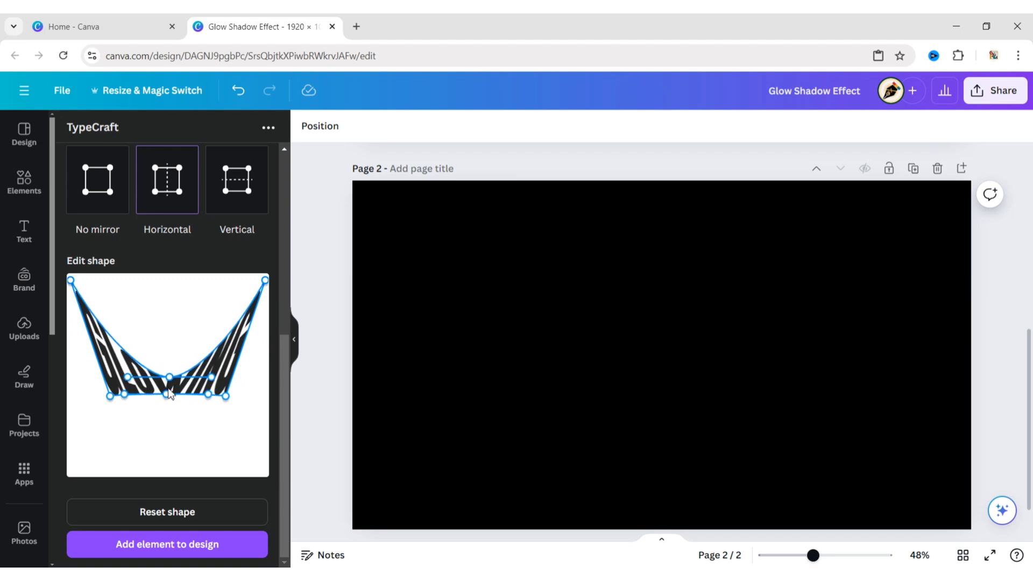
{"action": "left_click", "coordinate": [97, 179]}
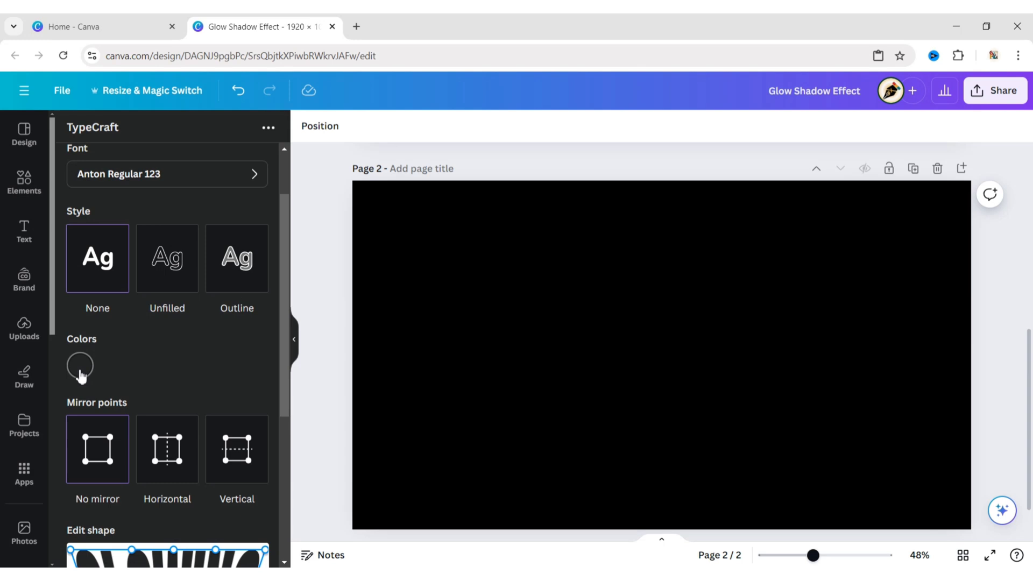
Place the warped GLOWING text on page 2 and enlarge it to fill the centre.
{"action": "left_click", "coordinate": [80, 366]}
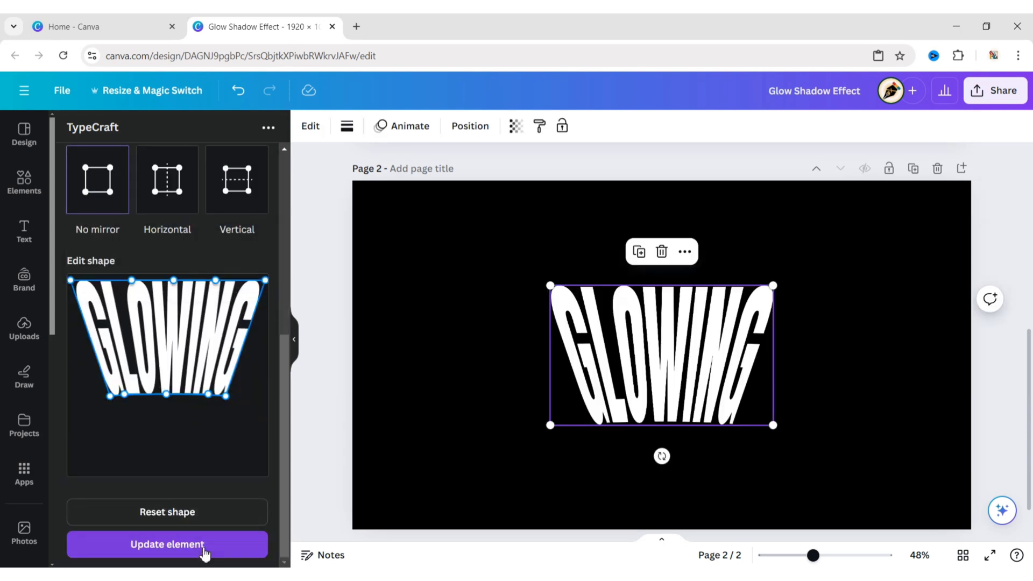
{"action": "left_click", "coordinate": [167, 543]}
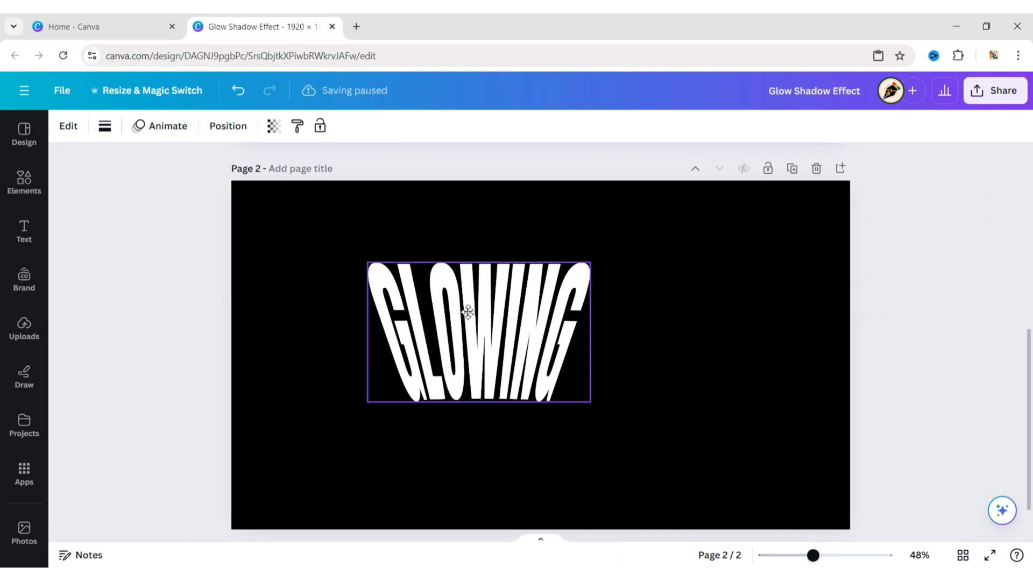
{"action": "left_click_drag", "start_coordinate": [588, 401], "coordinate": [710, 470]}
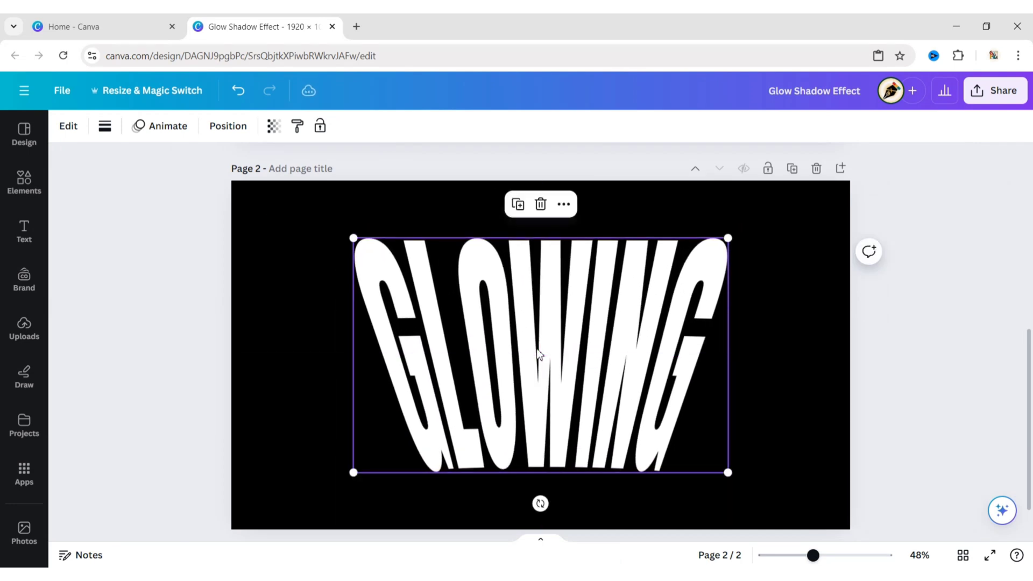
Download page 2 as a PNG with a transparent background.
{"action": "left_click", "coordinate": [996, 90]}
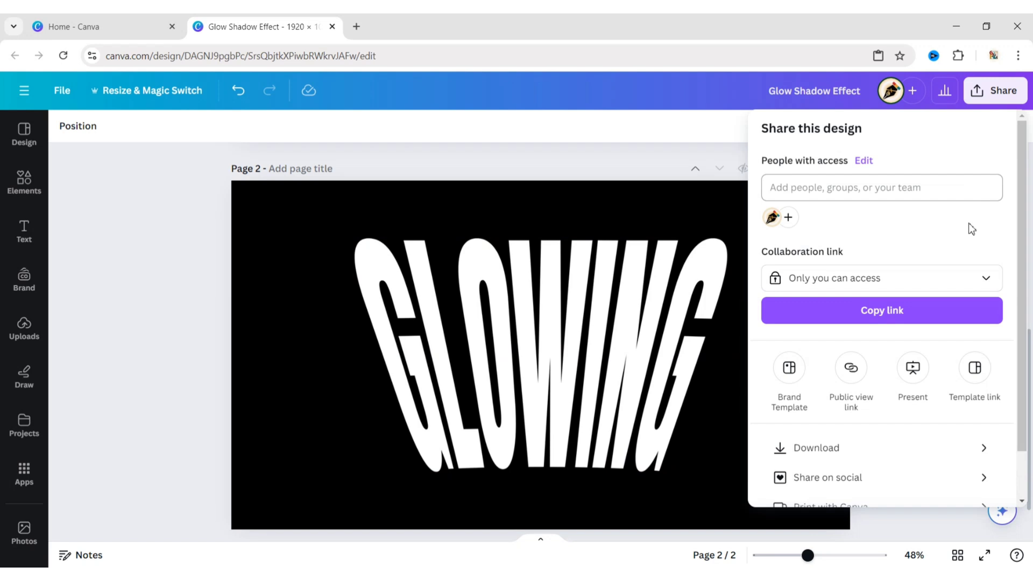
{"action": "left_click", "coordinate": [817, 448]}
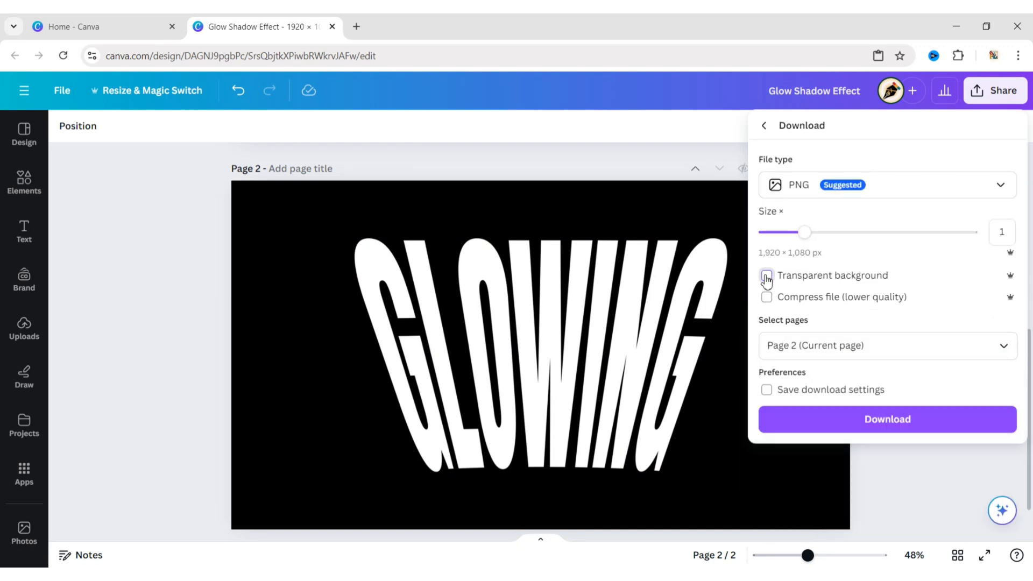
{"action": "left_click", "coordinate": [766, 275]}
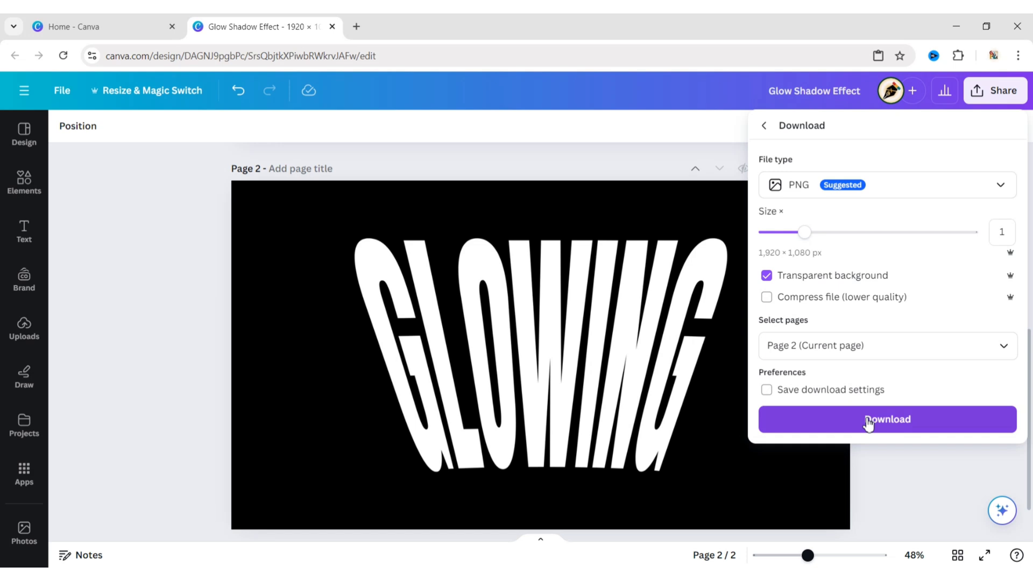
{"action": "left_click", "coordinate": [885, 419]}
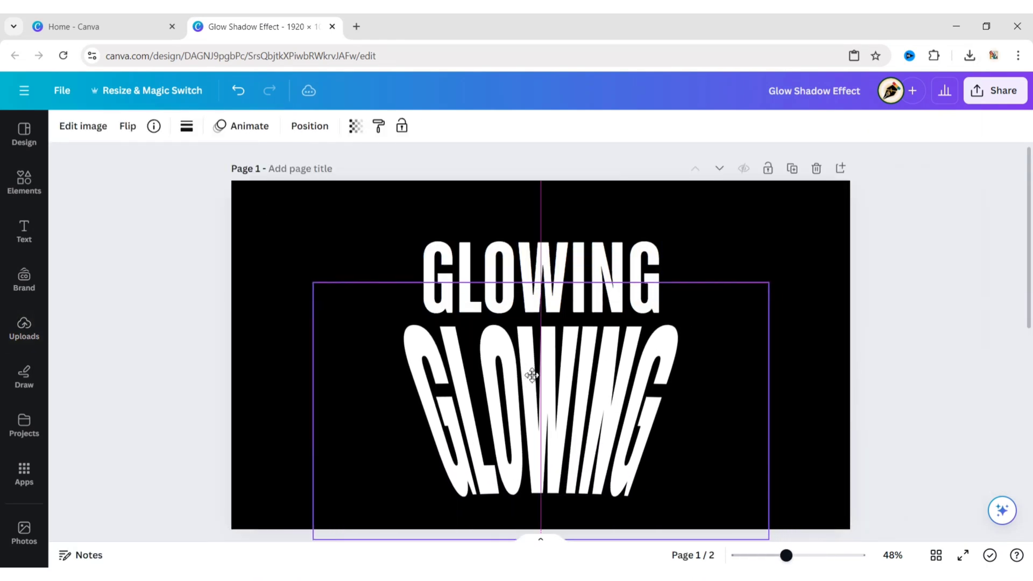
Flip the warped GLOWING image vertically and nudge the heading above it.
{"action": "left_click", "coordinate": [127, 126]}
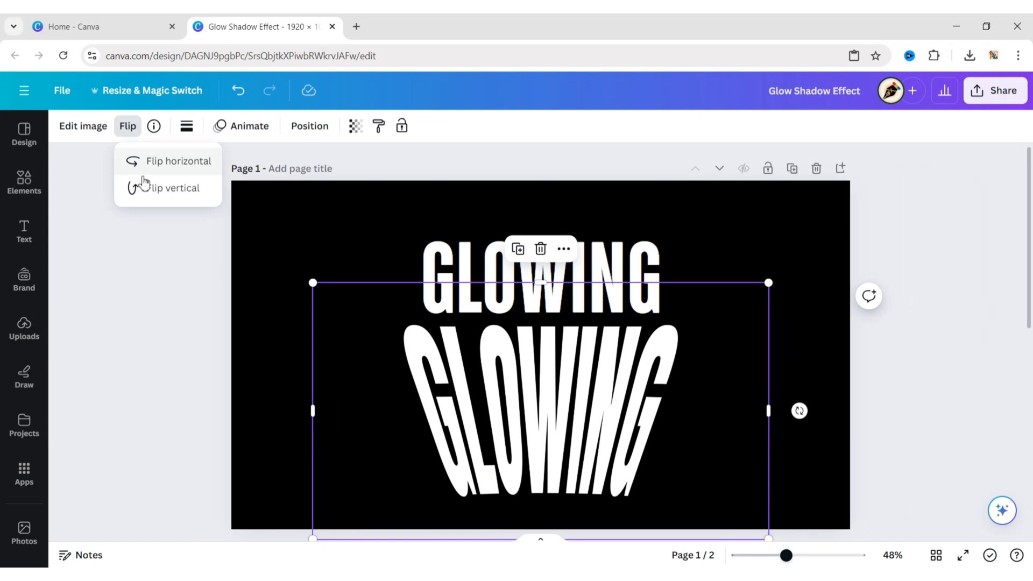
{"action": "left_click", "coordinate": [178, 161]}
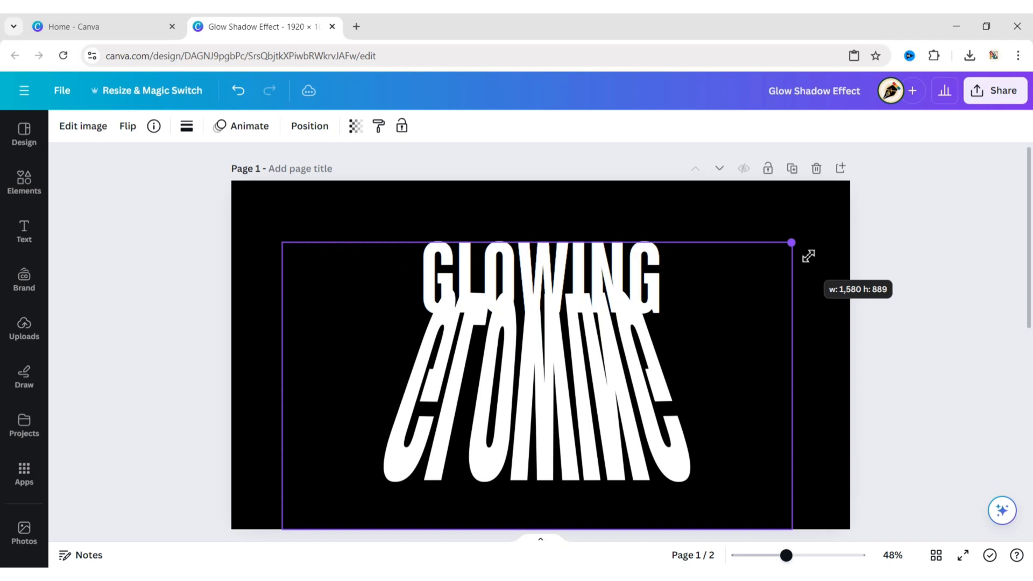
{"action": "left_click", "coordinate": [539, 277]}
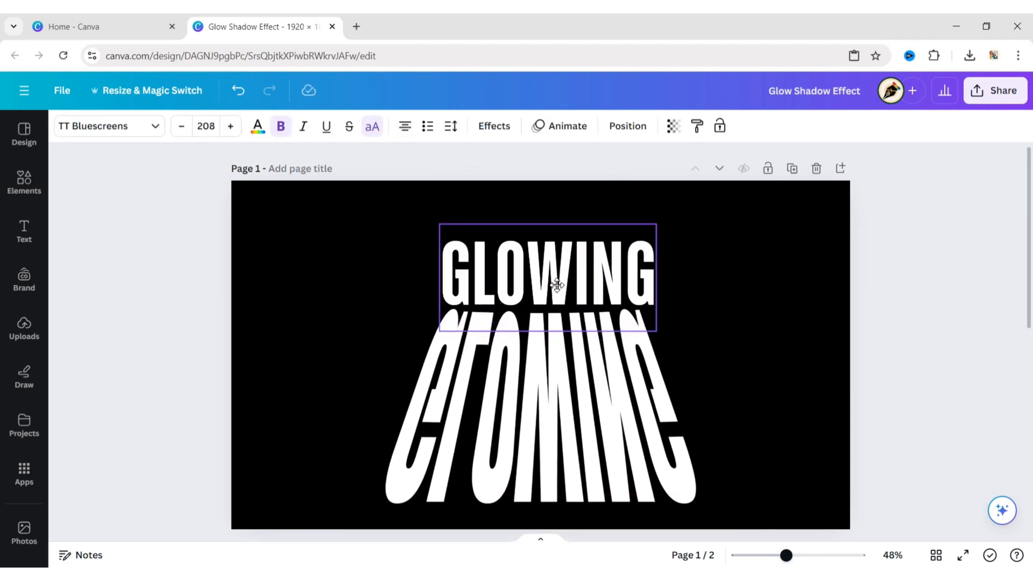
{"action": "left_click_drag", "start_coordinate": [556, 284], "coordinate": [556, 290]}
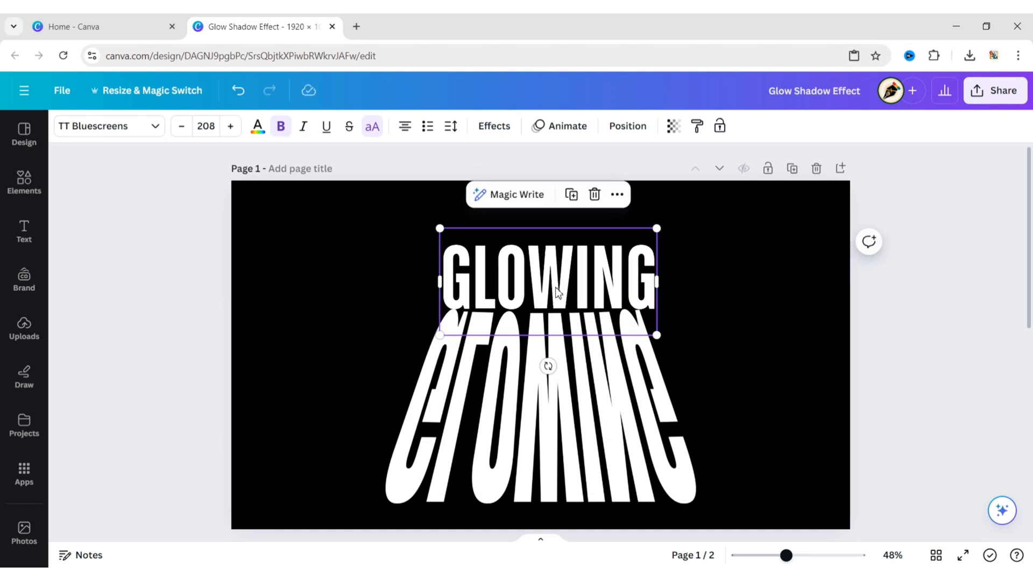
{"action": "mouse_move", "coordinate": [545, 288]}
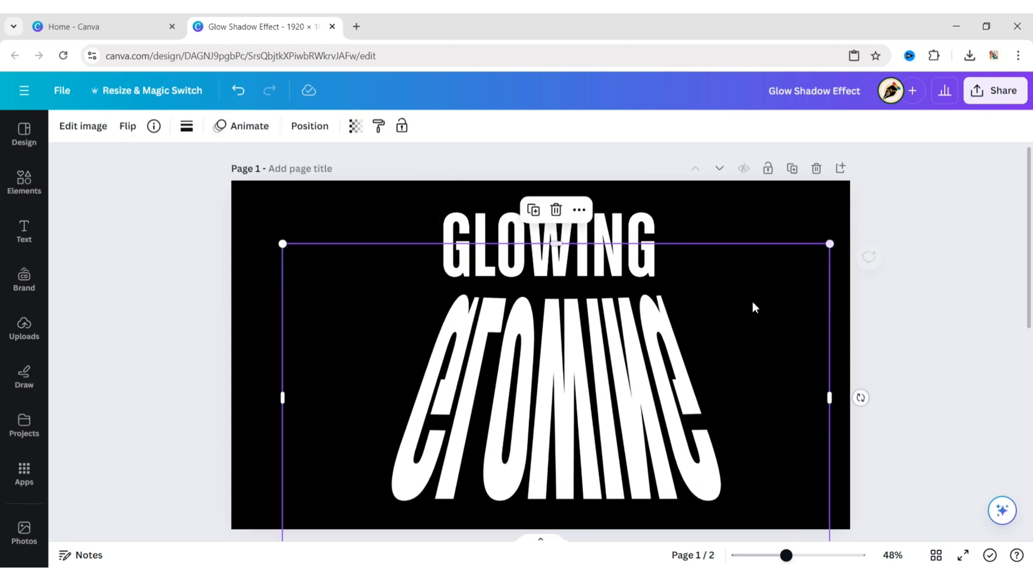
Move the reflection up against the heading and select the heading for spacing edits.
{"action": "left_click_drag", "start_coordinate": [754, 307], "coordinate": [571, 360]}
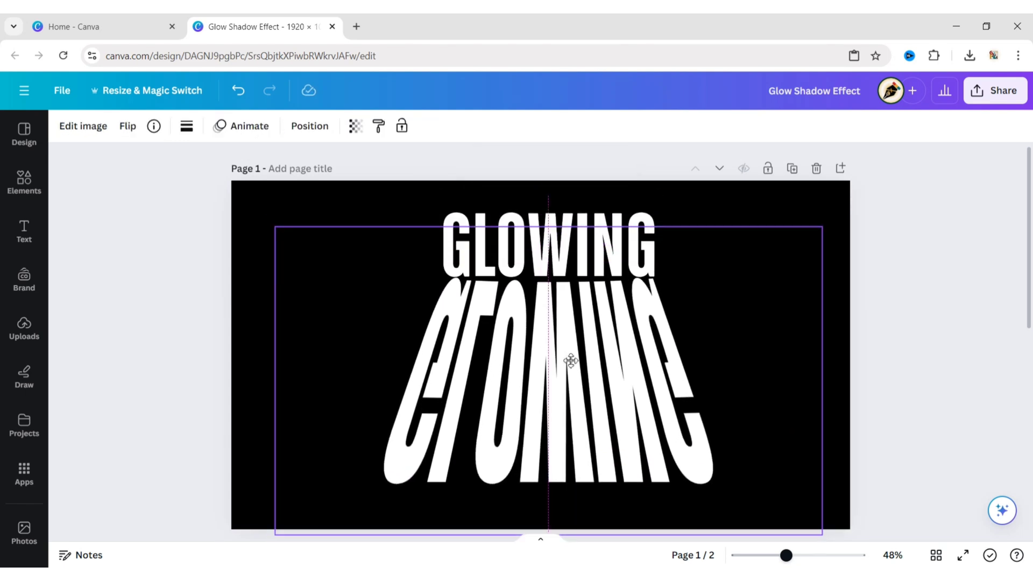
{"action": "left_click", "coordinate": [548, 247]}
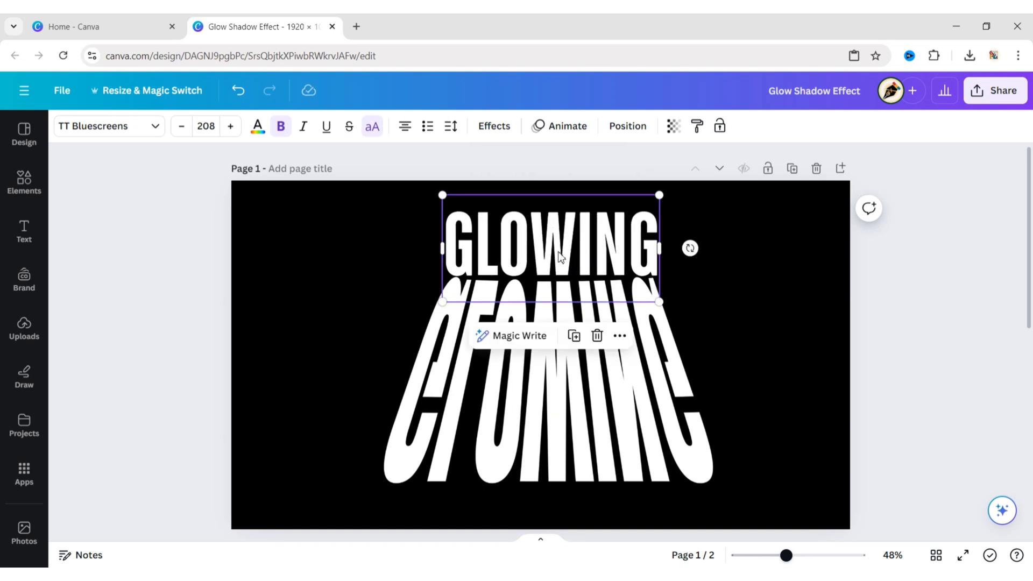
{"action": "left_click", "coordinate": [449, 126]}
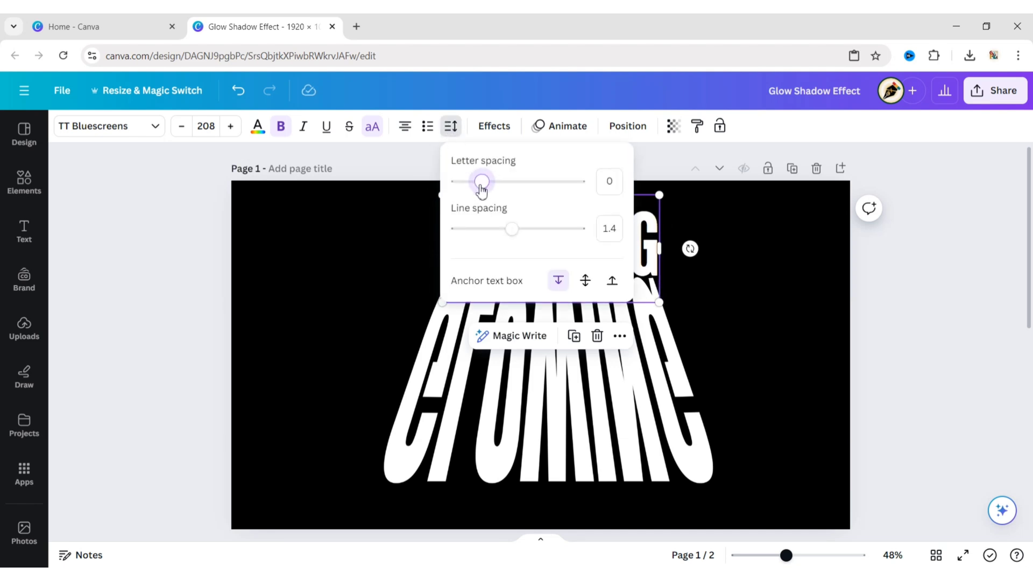
Tighten the heading's letter spacing to -4.
{"action": "left_click_drag", "start_coordinate": [481, 181], "coordinate": [476, 180]}
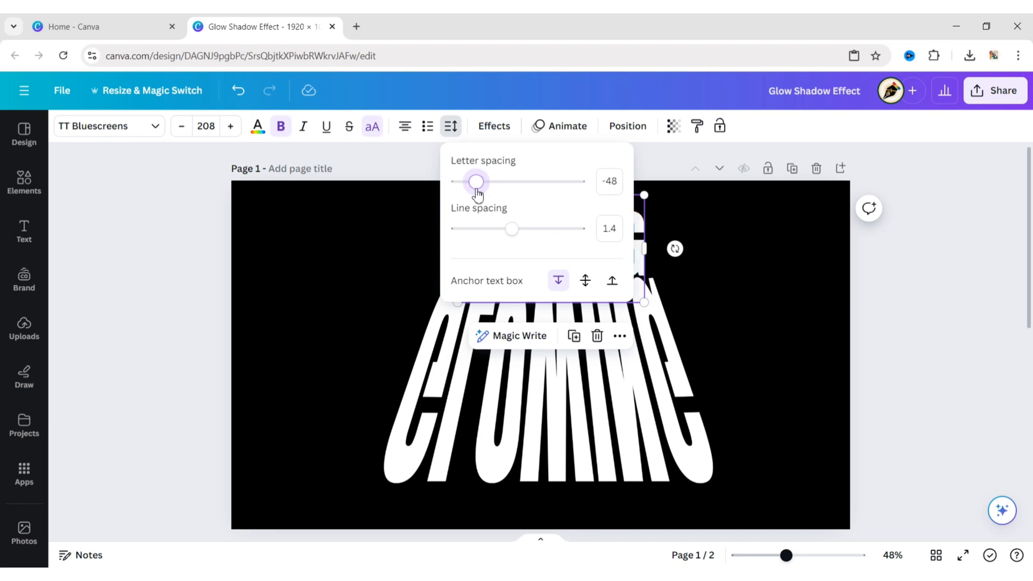
{"action": "left_click_drag", "start_coordinate": [475, 182], "coordinate": [481, 181]}
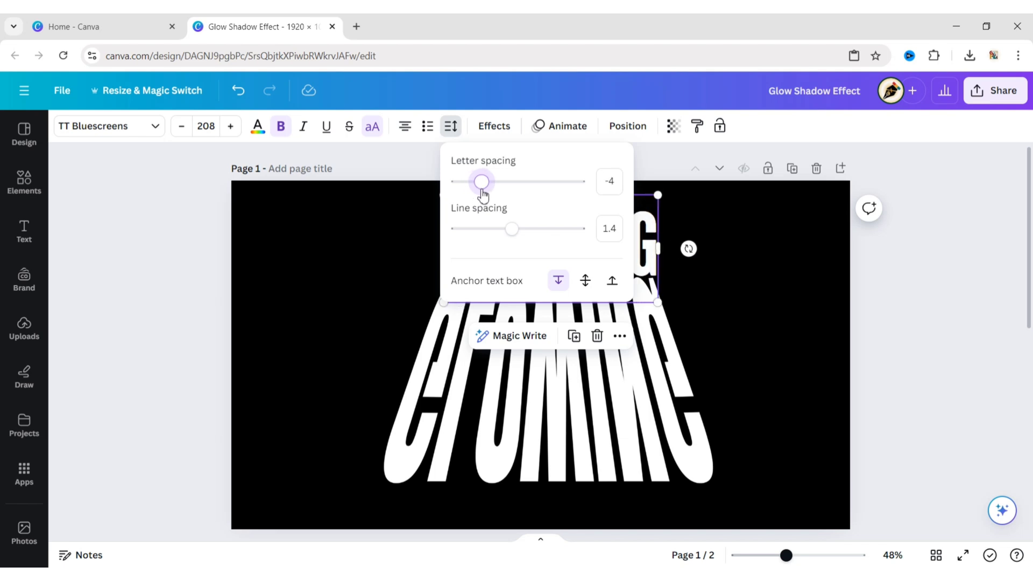
{"action": "left_click", "coordinate": [888, 355]}
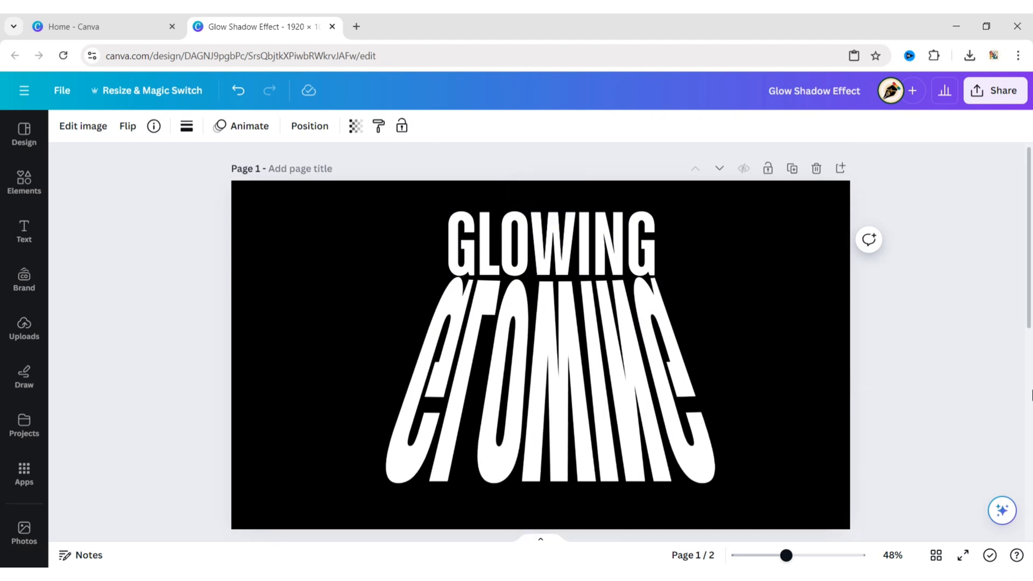
{"action": "left_click", "coordinate": [540, 362]}
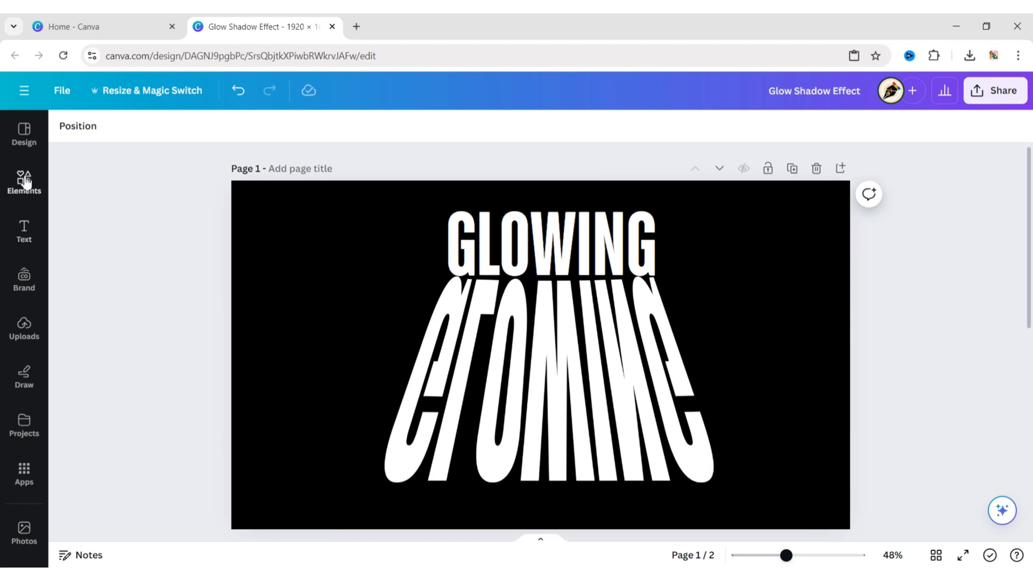
Add a 'black gradient' graphic and lay it over the reflection so it fades to black.
{"action": "type", "text": "black"}
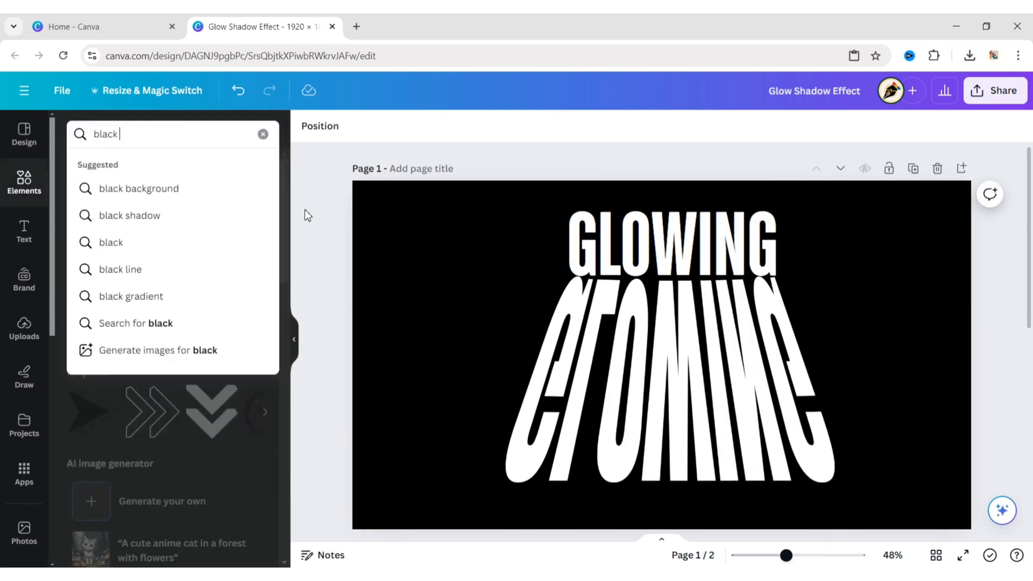
{"action": "type", "text": "gradient"}
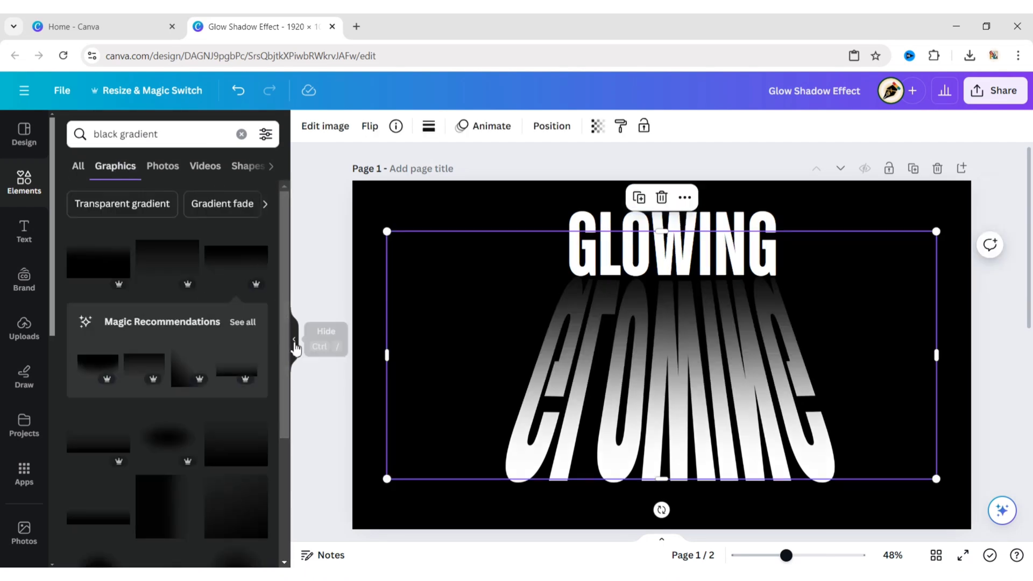
{"action": "left_click", "coordinate": [295, 339]}
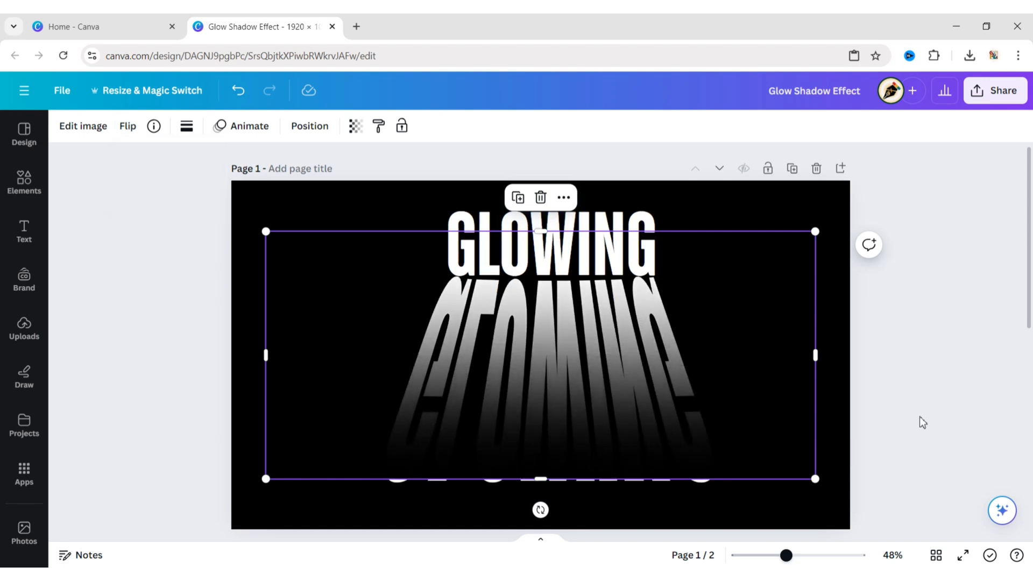
{"action": "left_click_drag", "start_coordinate": [815, 478], "coordinate": [820, 481]}
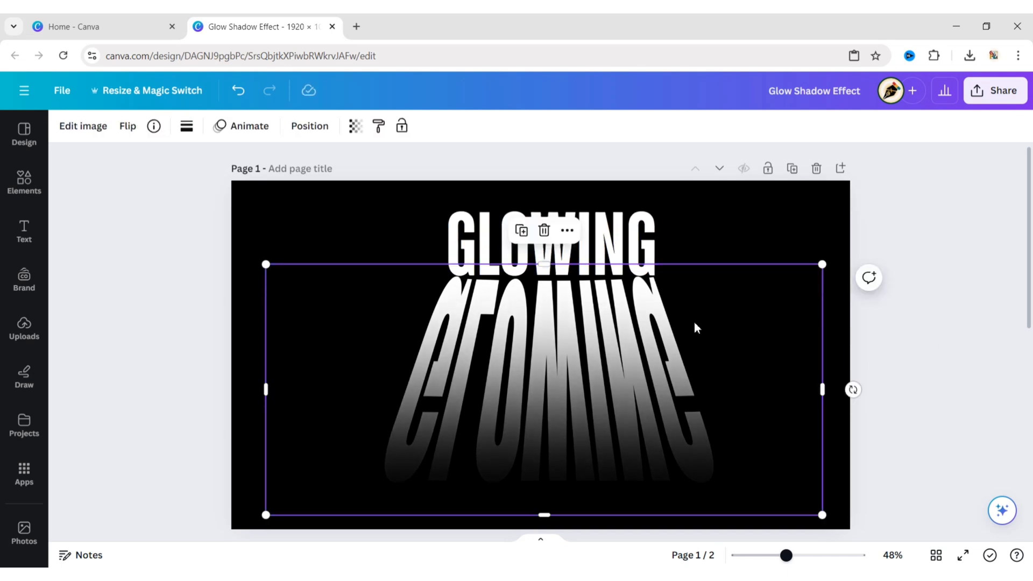
Select the reflection layer via Layers and lower its transparency so it reads as dim grey text.
{"action": "left_click", "coordinate": [309, 126]}
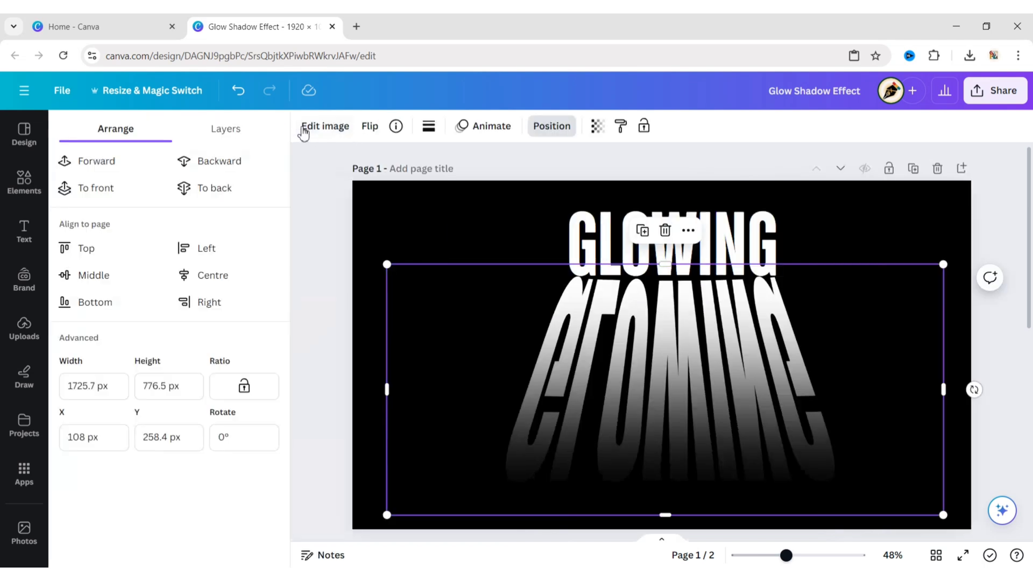
{"action": "left_click", "coordinate": [225, 128]}
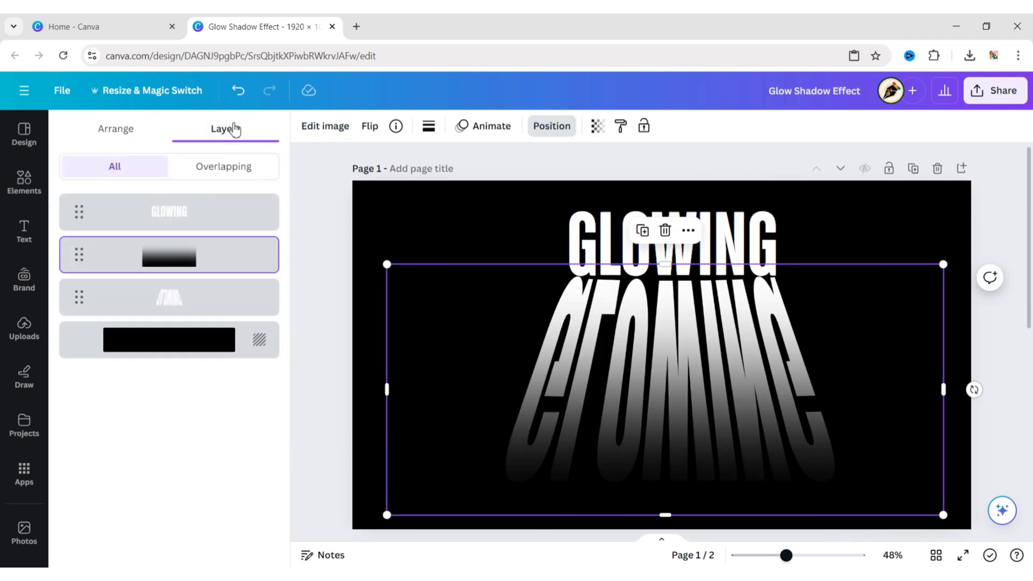
{"action": "left_click", "coordinate": [168, 297]}
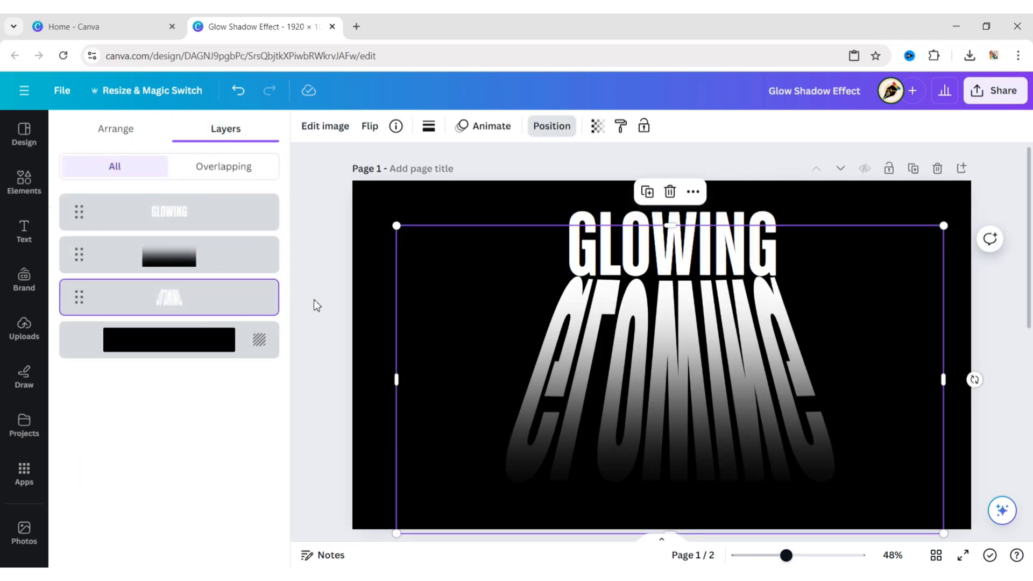
{"action": "left_click", "coordinate": [597, 126]}
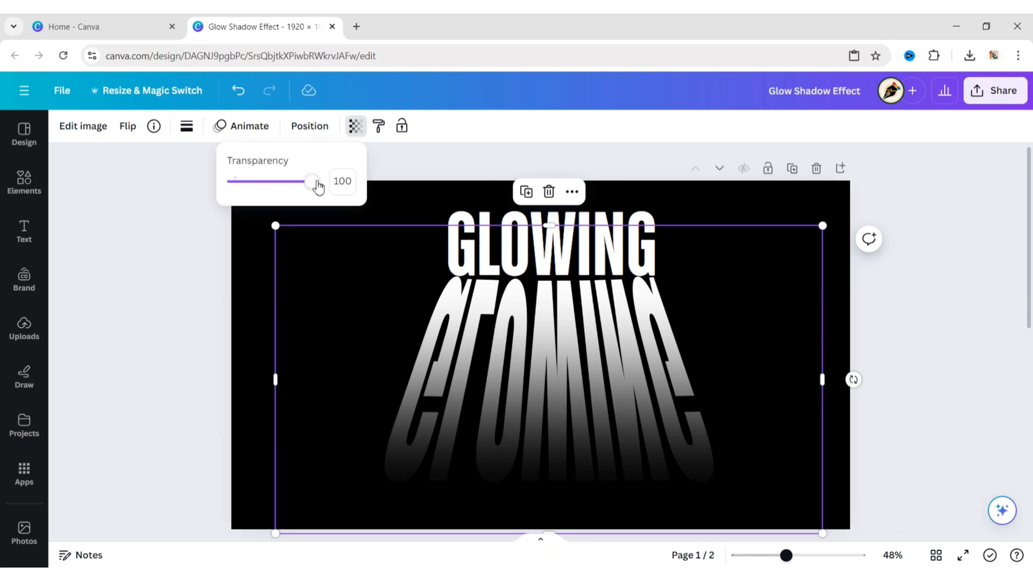
{"action": "left_click_drag", "start_coordinate": [312, 180], "coordinate": [288, 181]}
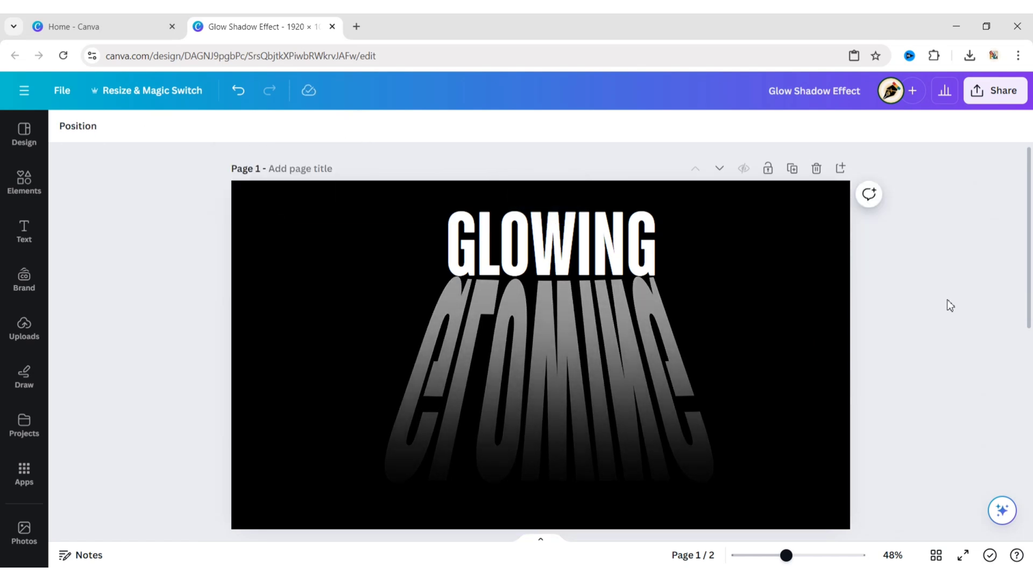
Apply the Neon text effect to the white GLOWING heading and deselect to view the glow.
{"action": "left_click", "coordinate": [550, 247]}
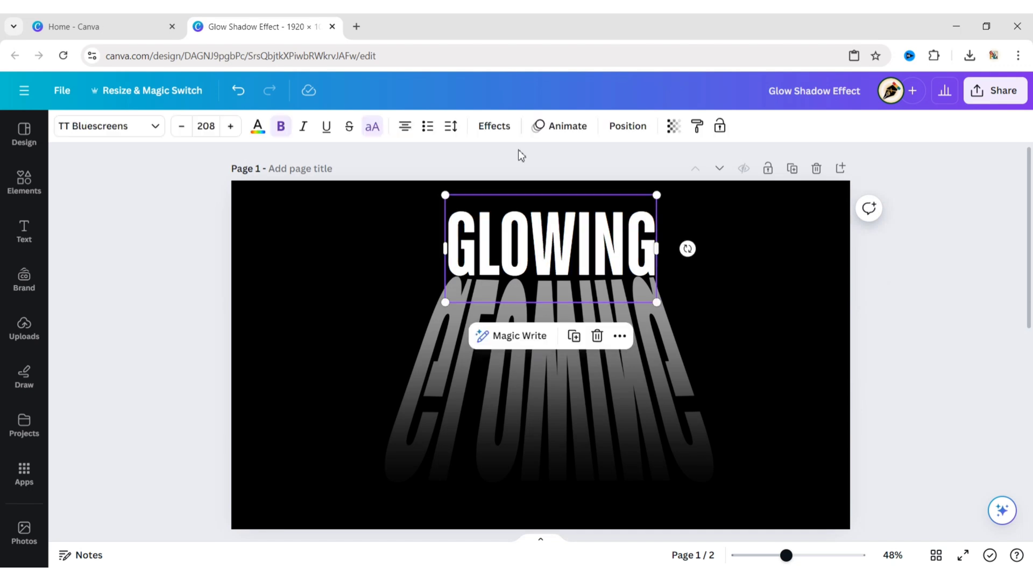
{"action": "left_click", "coordinate": [492, 126]}
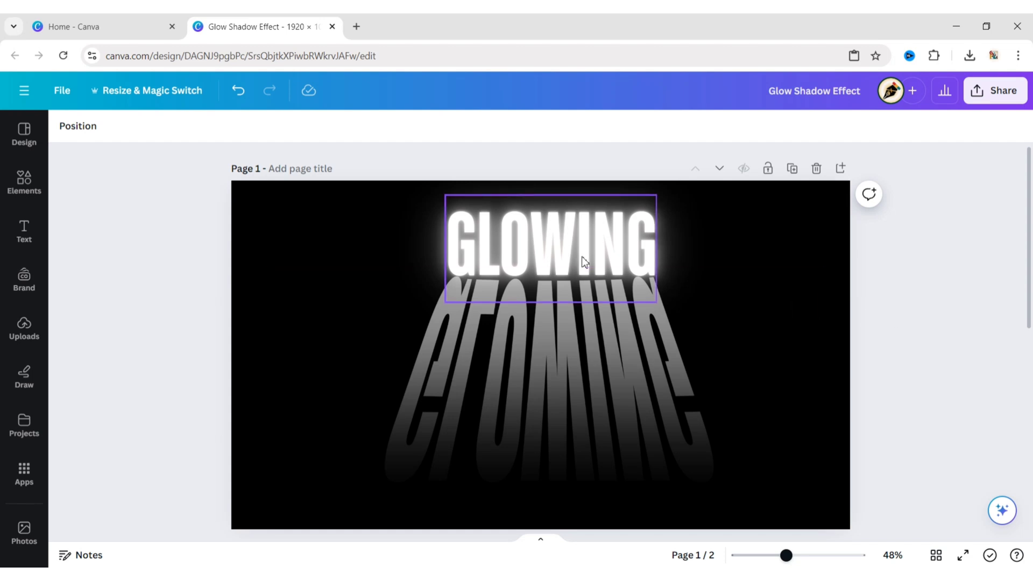
{"action": "left_click", "coordinate": [899, 369]}
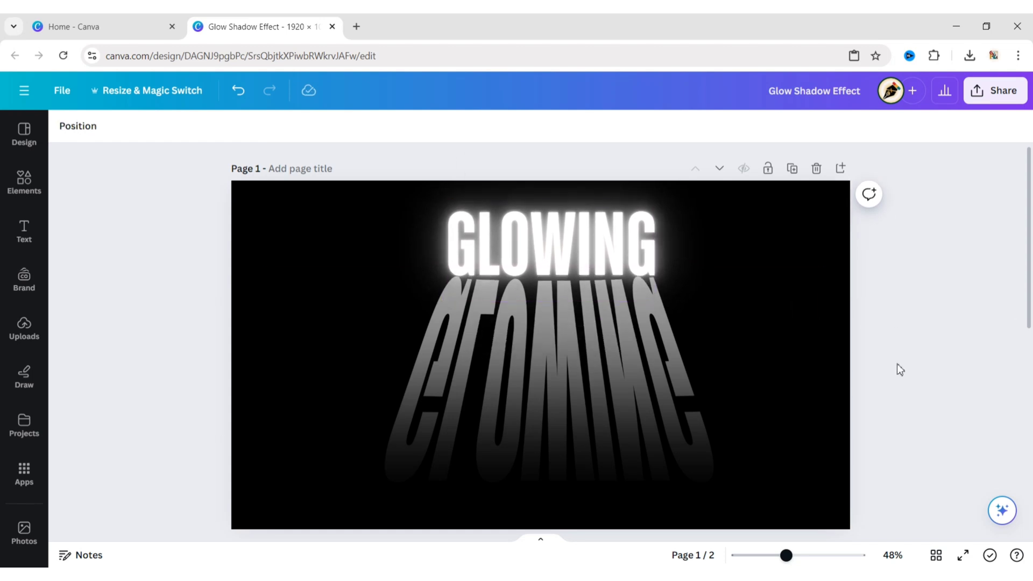